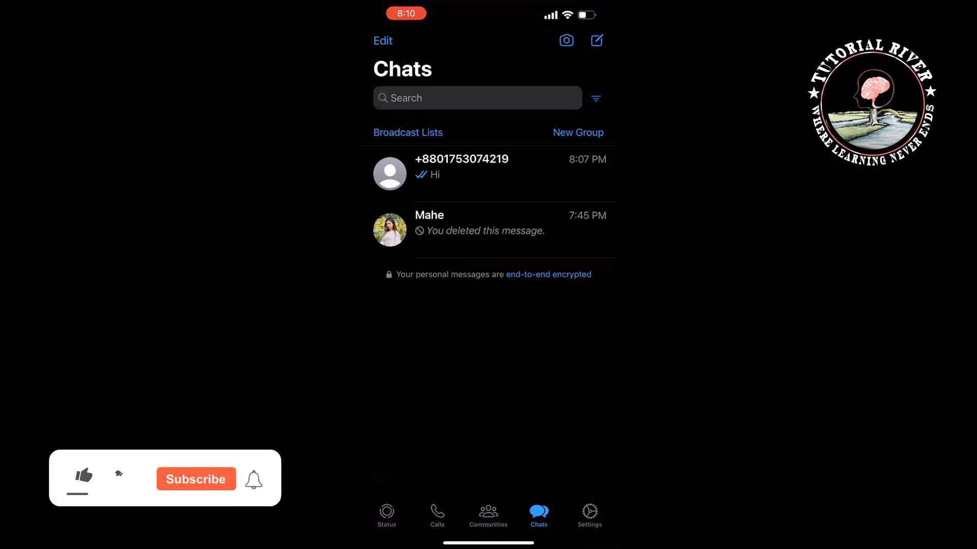
# - Play the contact's viewed status update showing a laptop and keyboard
pyautogui.click(386, 514)
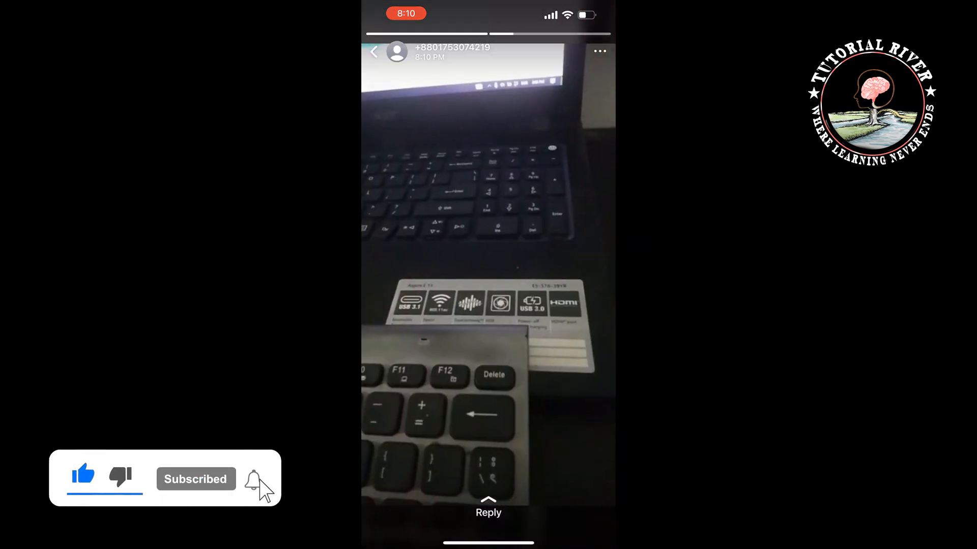
# - Dismiss the status options menu and leave the video for the Status list
pyautogui.click(599, 51)
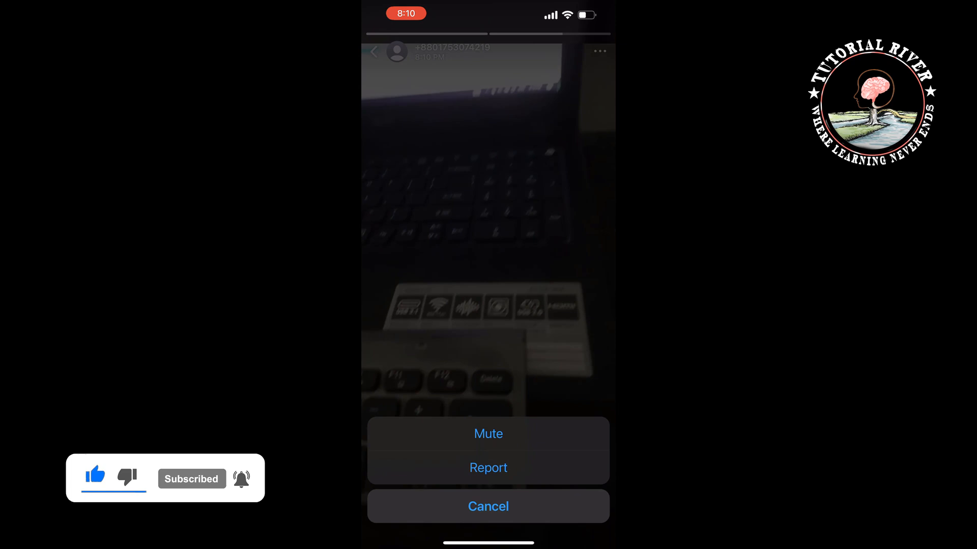
pyautogui.click(488, 505)
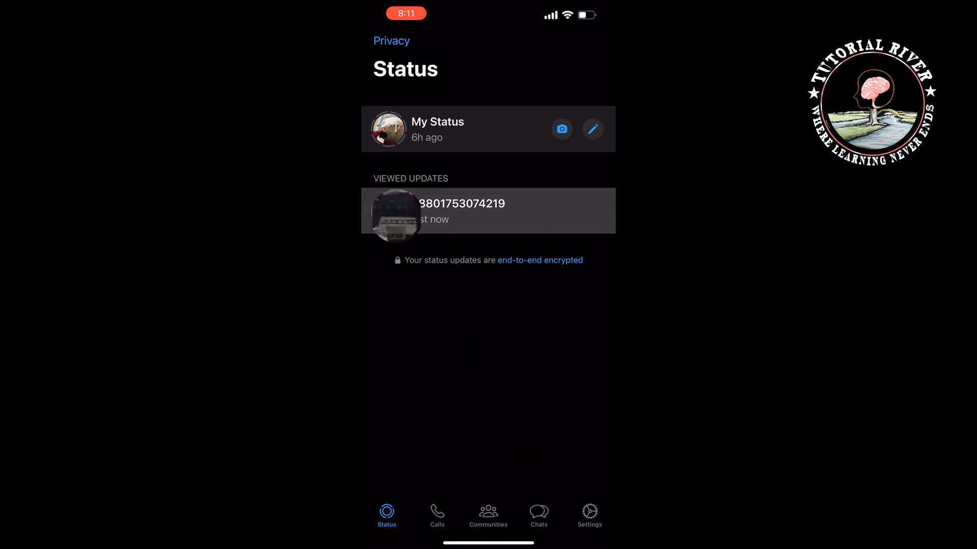
pyautogui.click(461, 211)
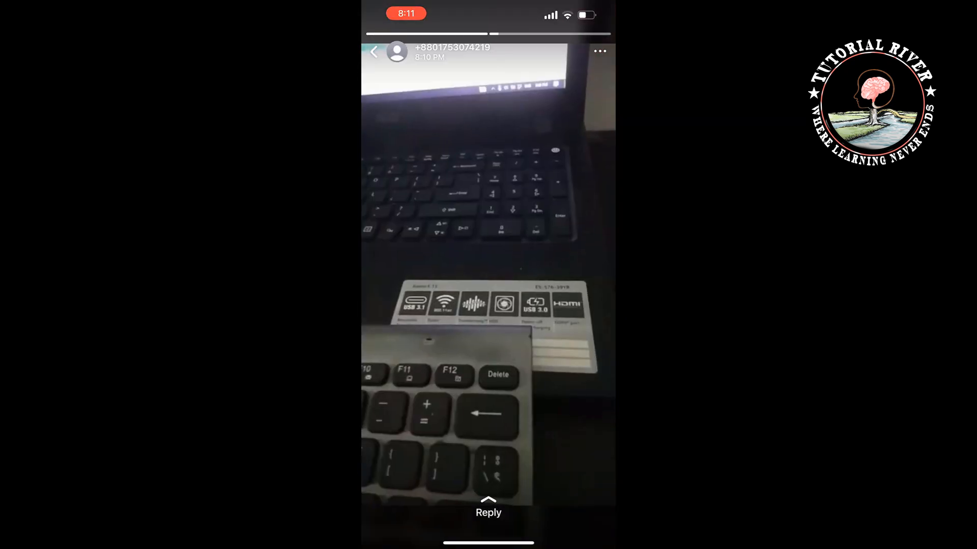
pyautogui.click(373, 52)
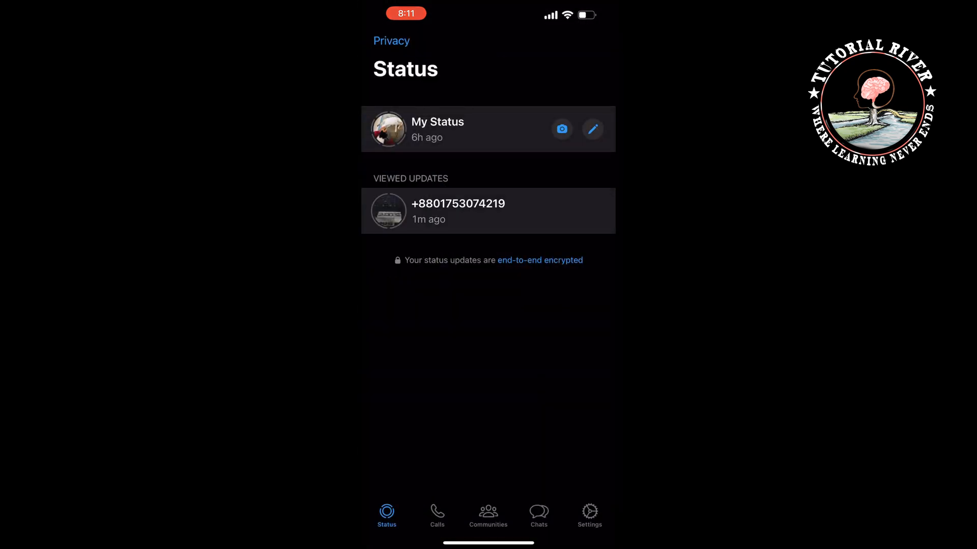